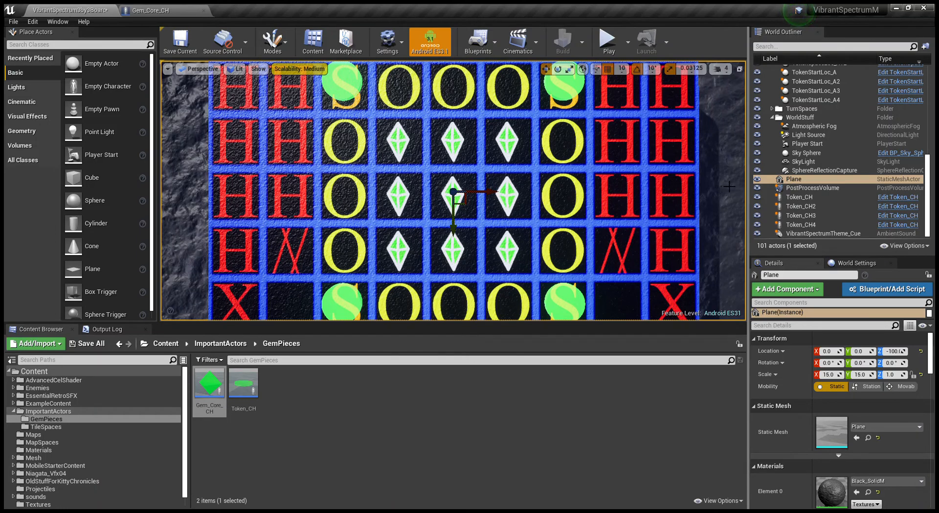
pyautogui.moveTo(532, 223)
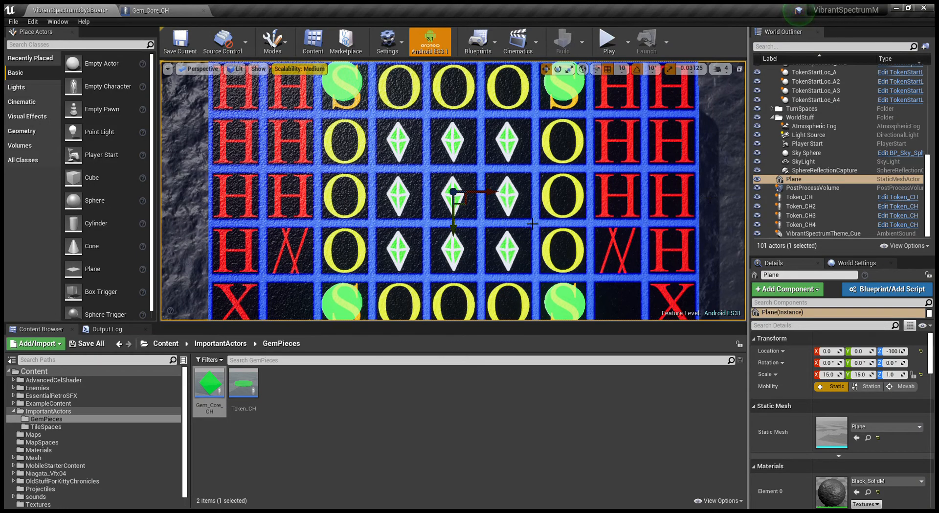
pyautogui.moveTo(523, 223)
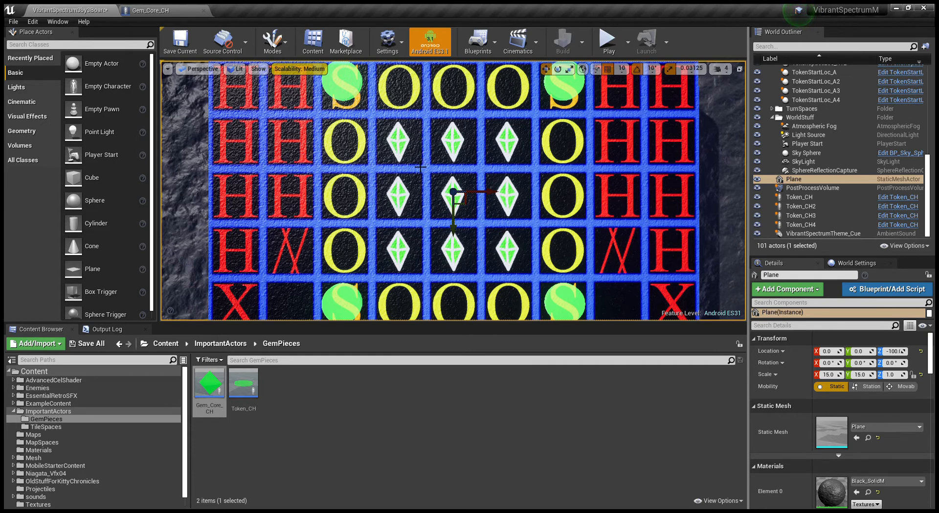
pyautogui.moveTo(348, 96)
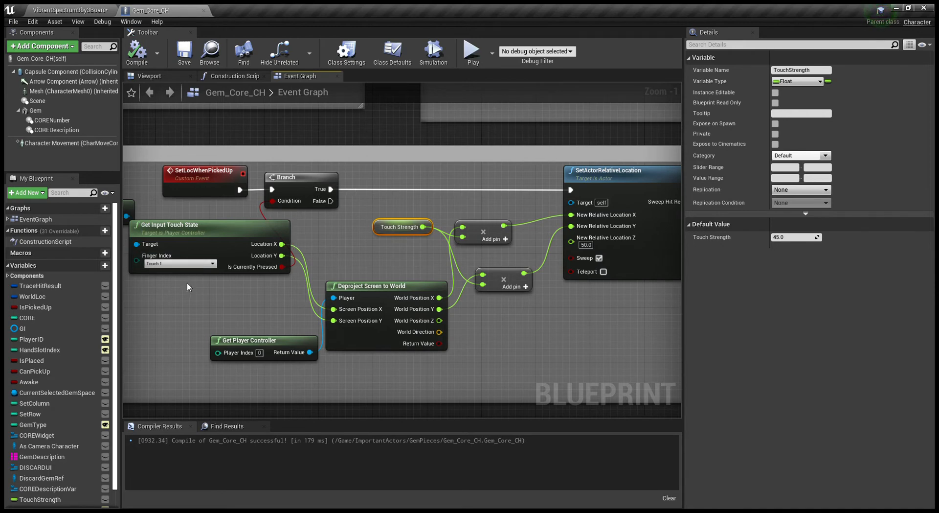
pyautogui.moveTo(253, 279)
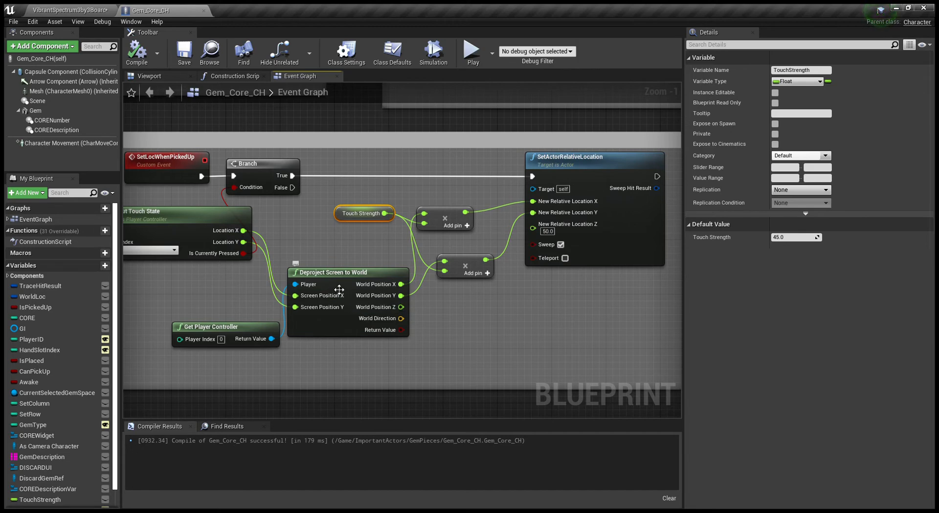
pyautogui.moveTo(461, 318)
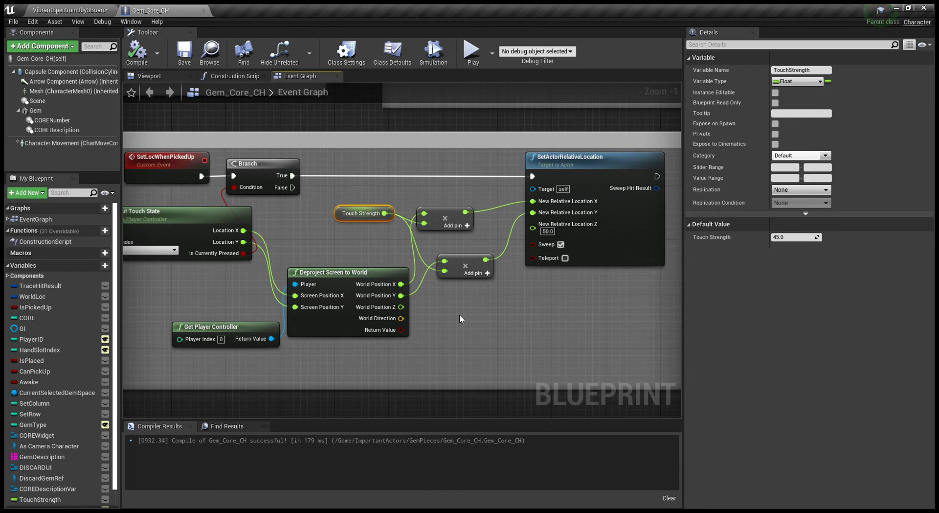
pyautogui.moveTo(338, 350)
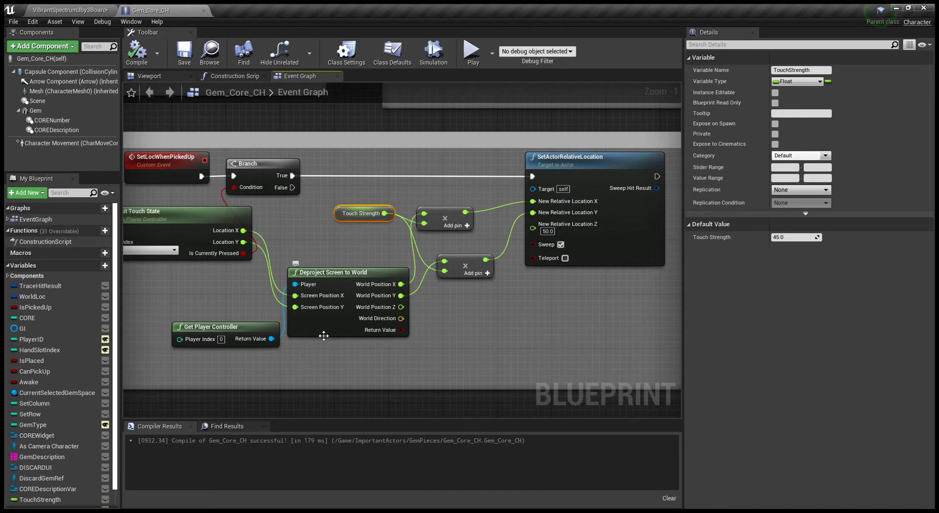
pyautogui.moveTo(482, 174)
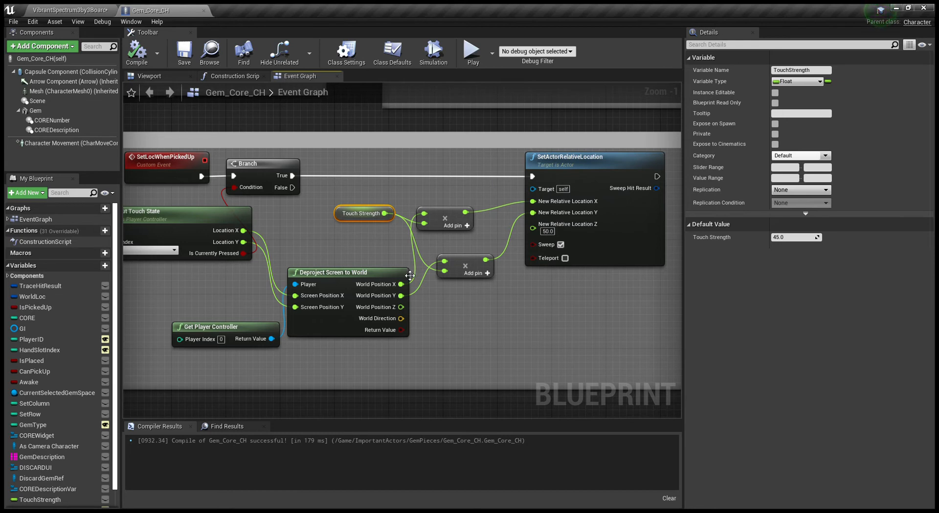
pyautogui.moveTo(508, 269)
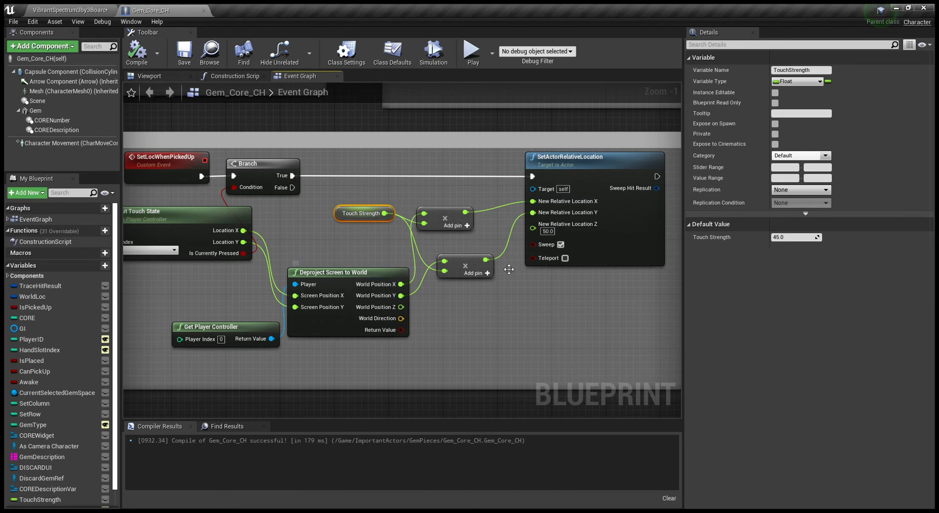
pyautogui.moveTo(577, 297)
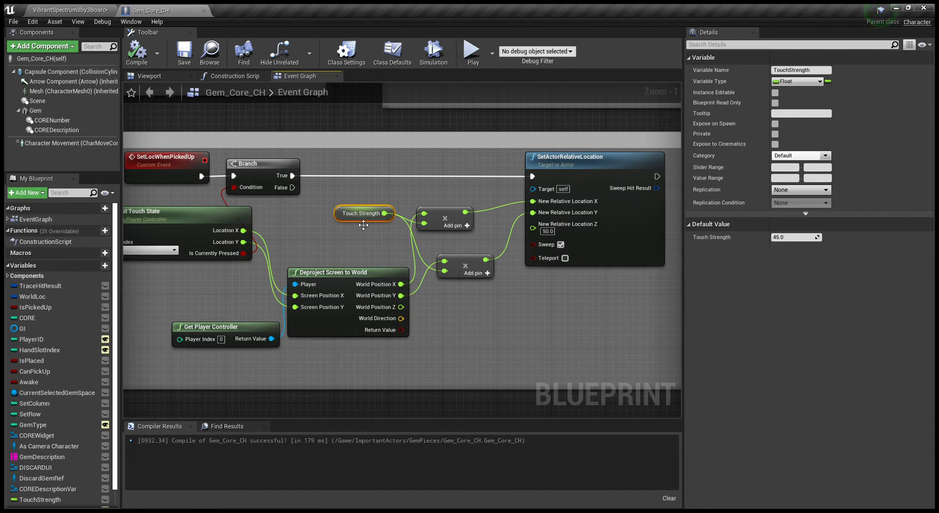
pyautogui.moveTo(363, 226)
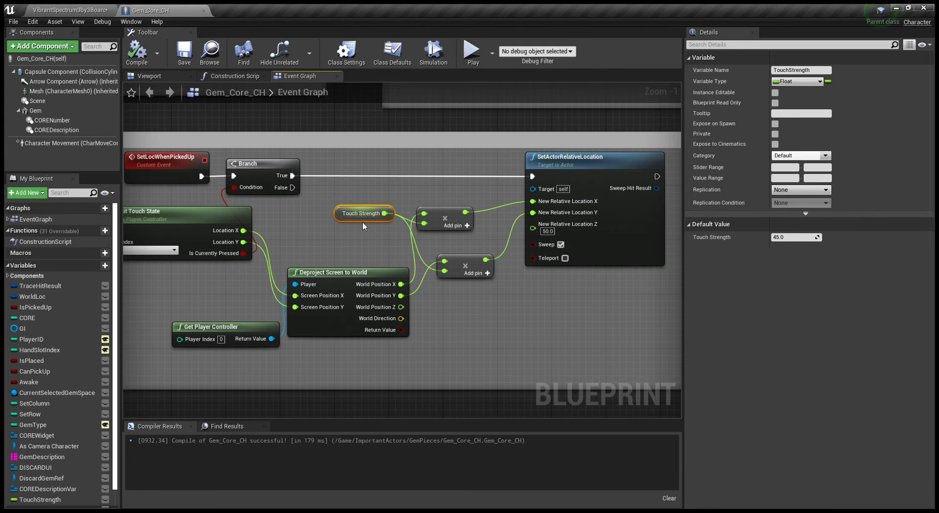
pyautogui.moveTo(396, 229)
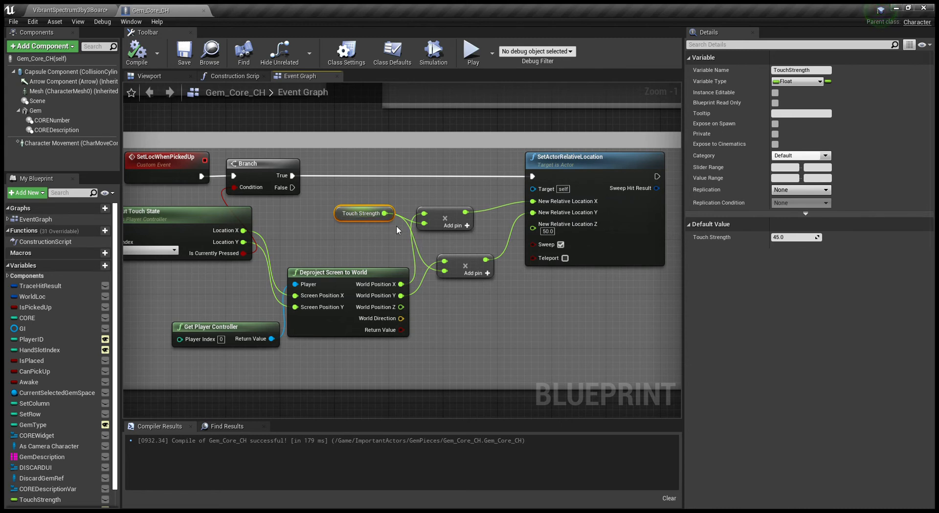
pyautogui.moveTo(376, 246)
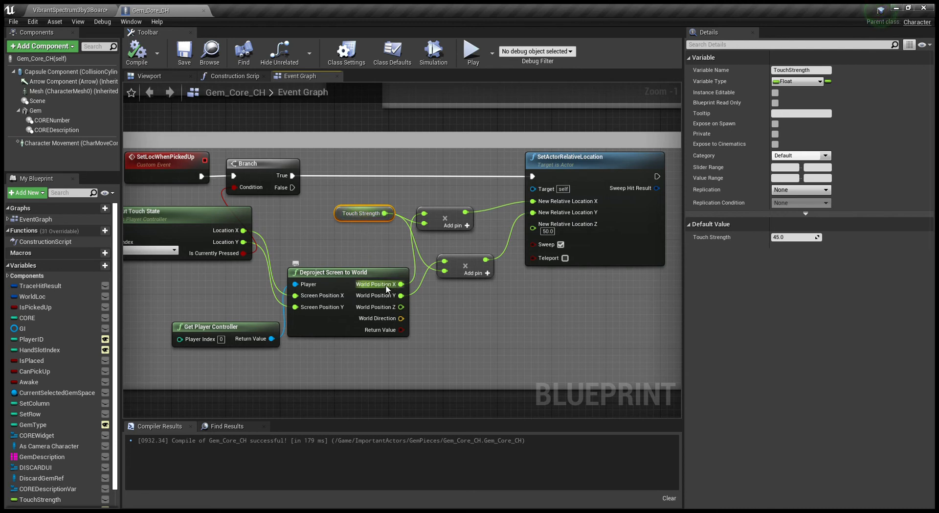
pyautogui.moveTo(453, 240)
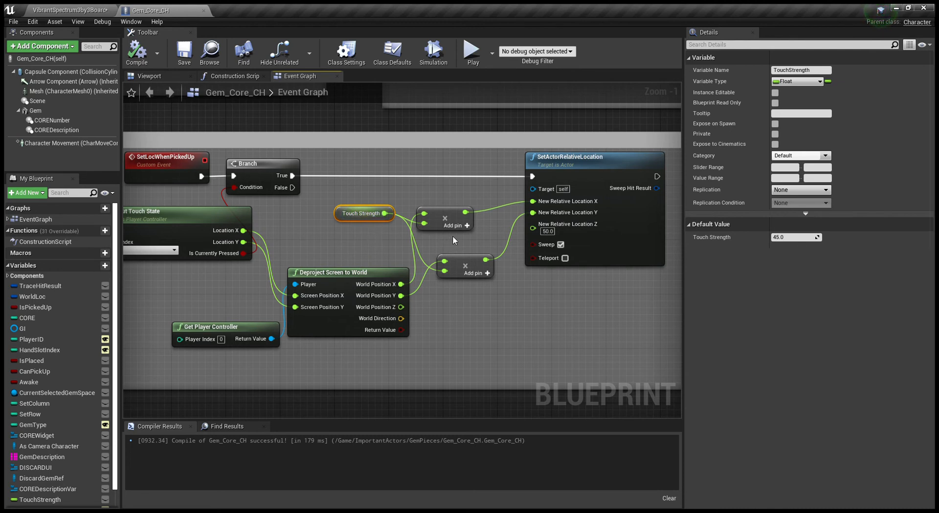
pyautogui.moveTo(495, 239)
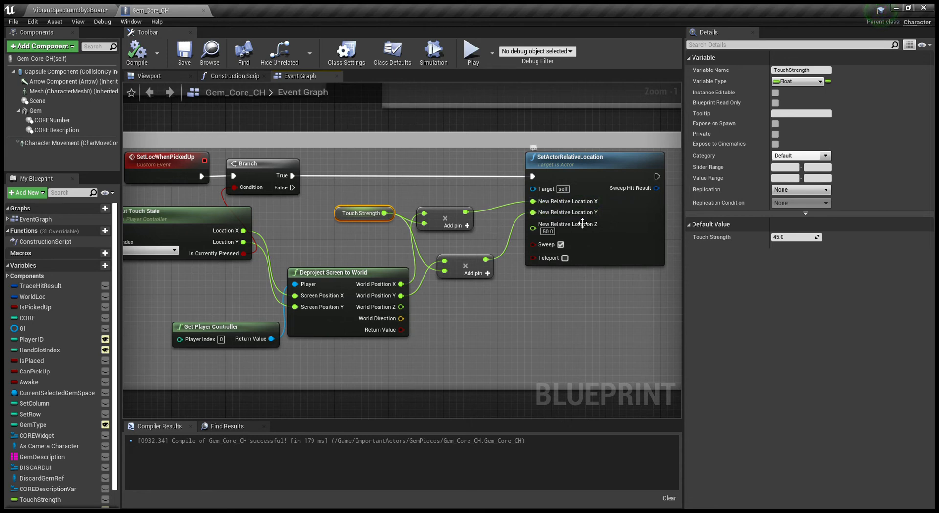
pyautogui.moveTo(597, 190)
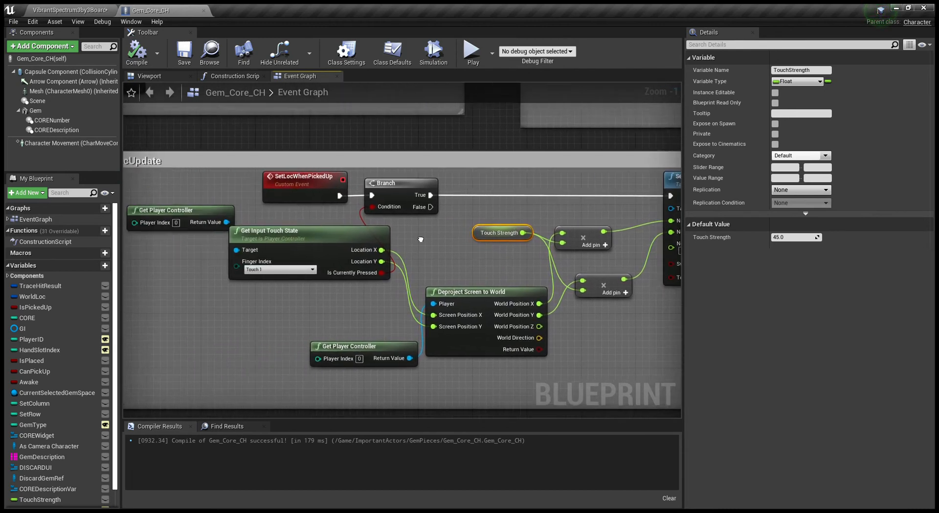
# - Zoom out and pan the Event Graph to reach the timeline node and open its loop_Template
pyautogui.scroll(-3)
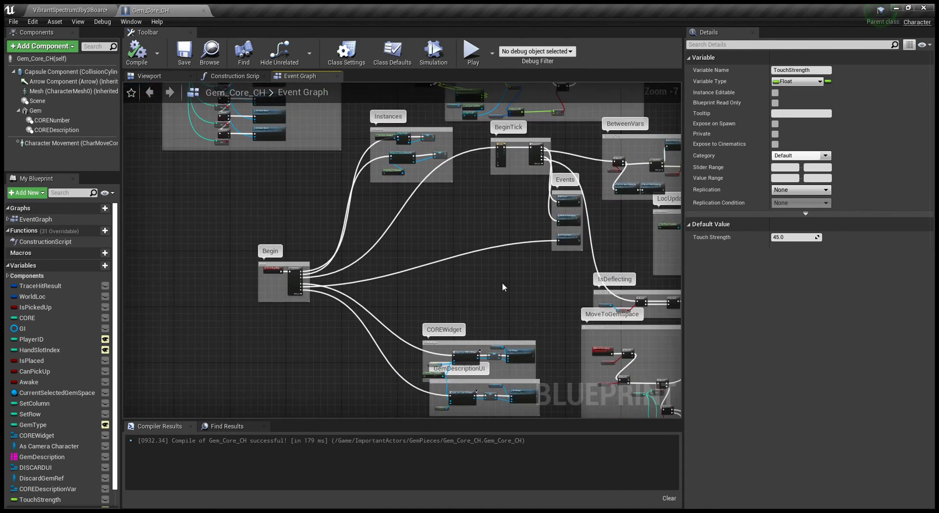
pyautogui.moveTo(503, 287); pyautogui.dragTo(452, 301)
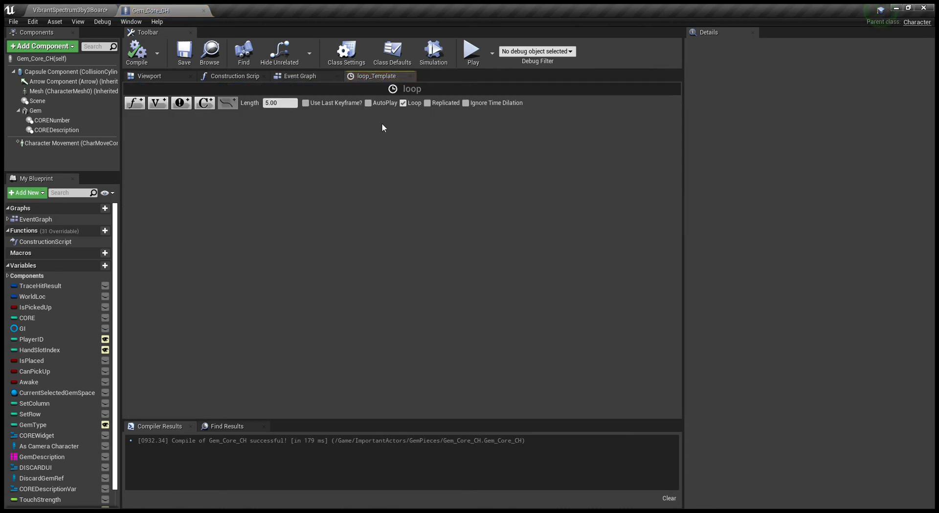
pyautogui.click(301, 76)
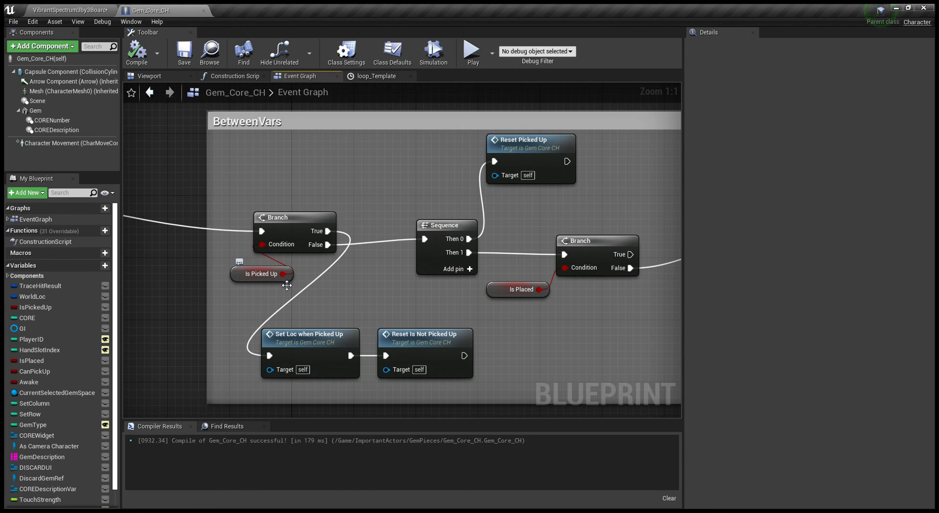
pyautogui.moveTo(263, 281)
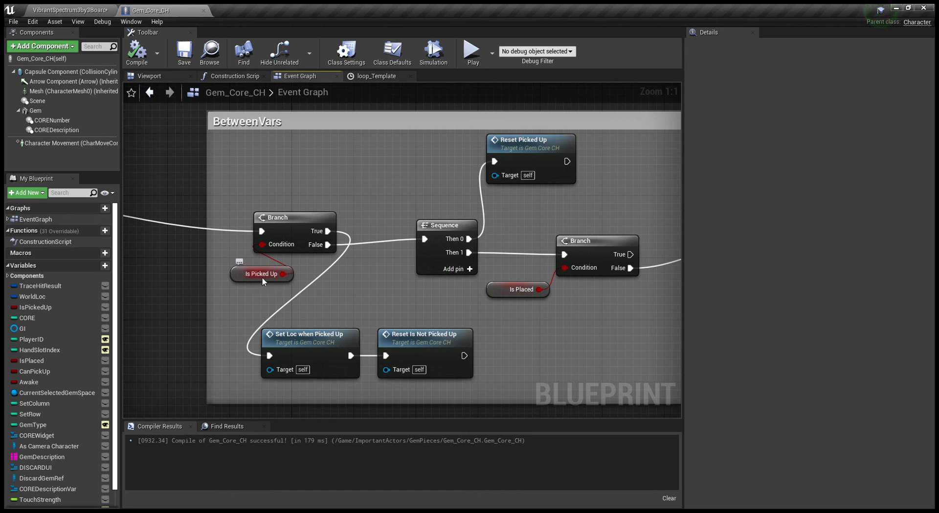
pyautogui.moveTo(263, 281)
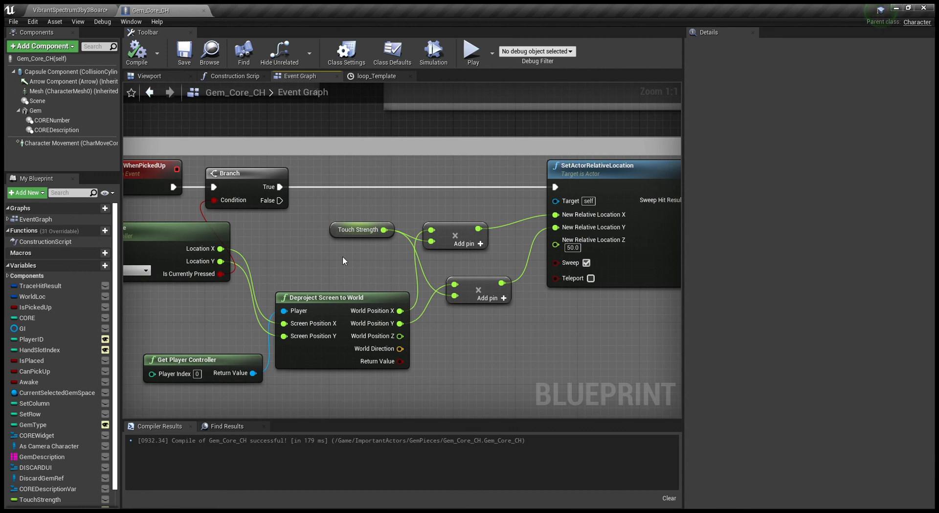
pyautogui.moveTo(371, 244)
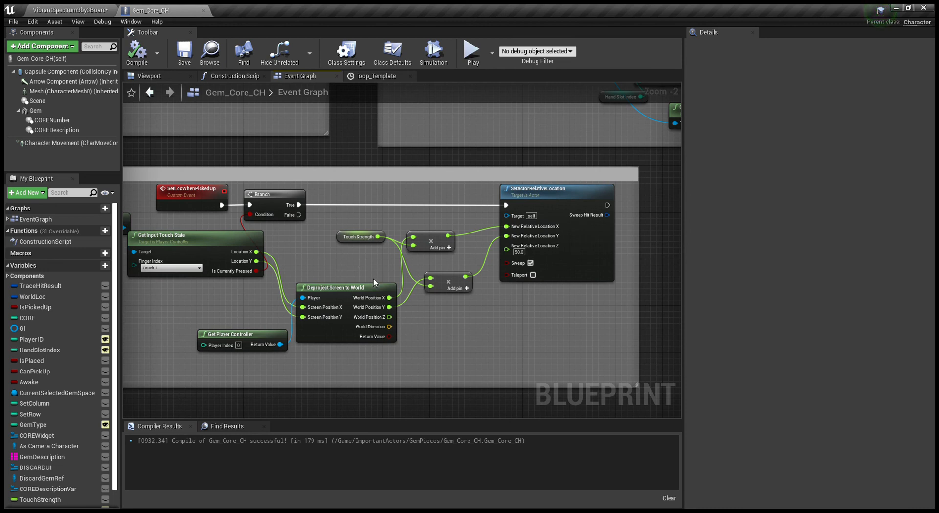
pyautogui.moveTo(402, 287)
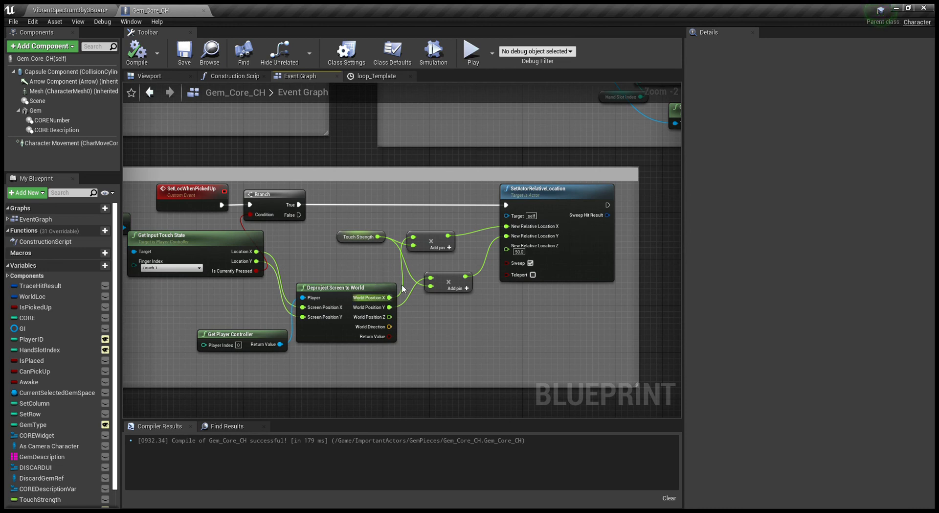